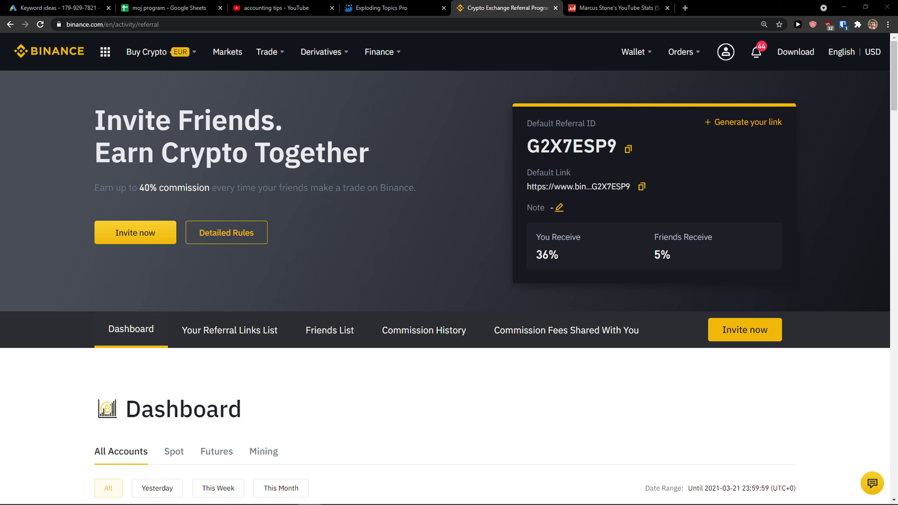
pyautogui.moveTo(166, 374)
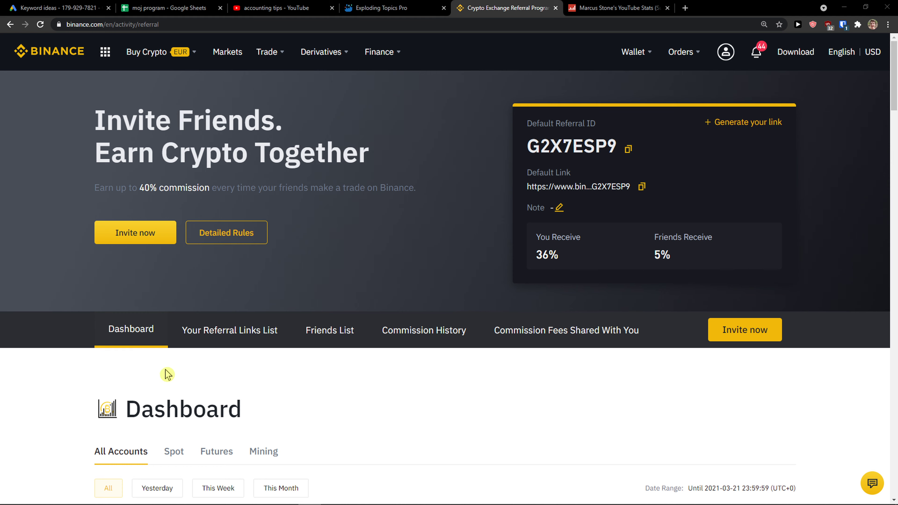
# Scroll to 'Your Referral Links List' and highlight R43C871L's 21% / 20% commission split
pyautogui.scroll(-3)
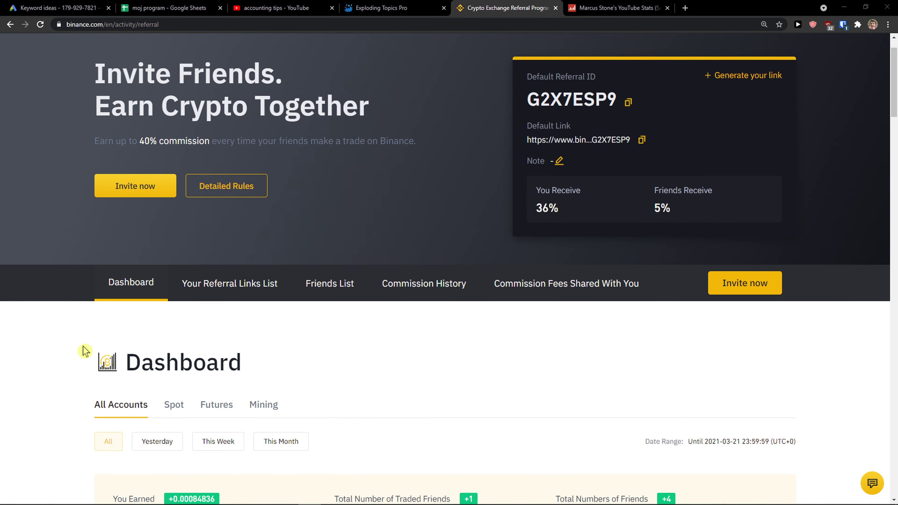
pyautogui.scroll(-3)
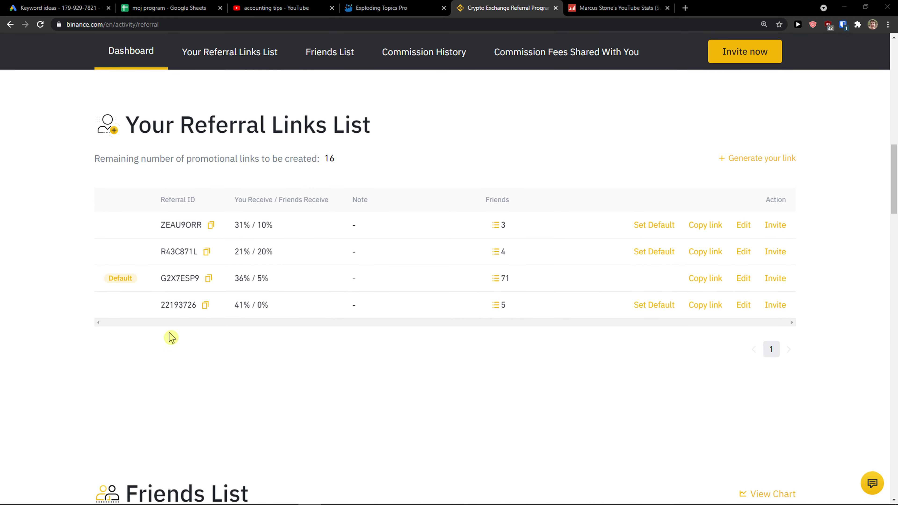
pyautogui.doubleClick(235, 252)
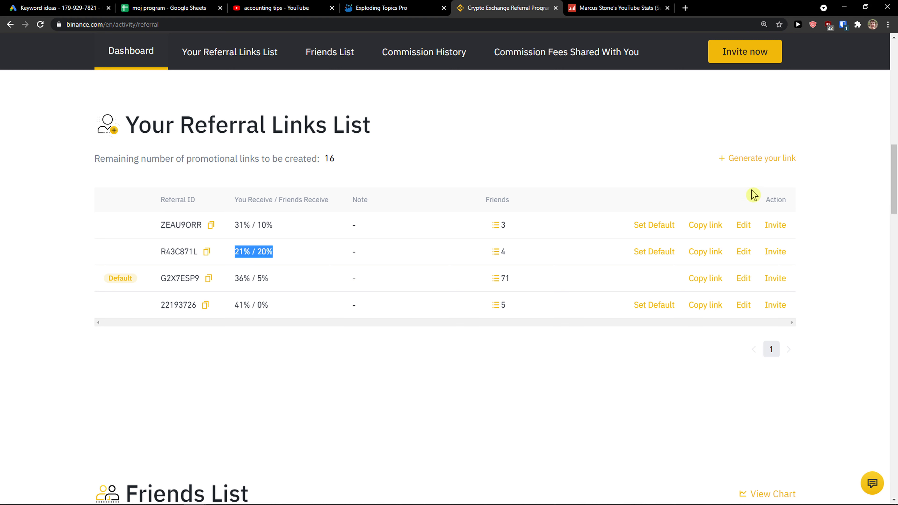
pyautogui.click(761, 158)
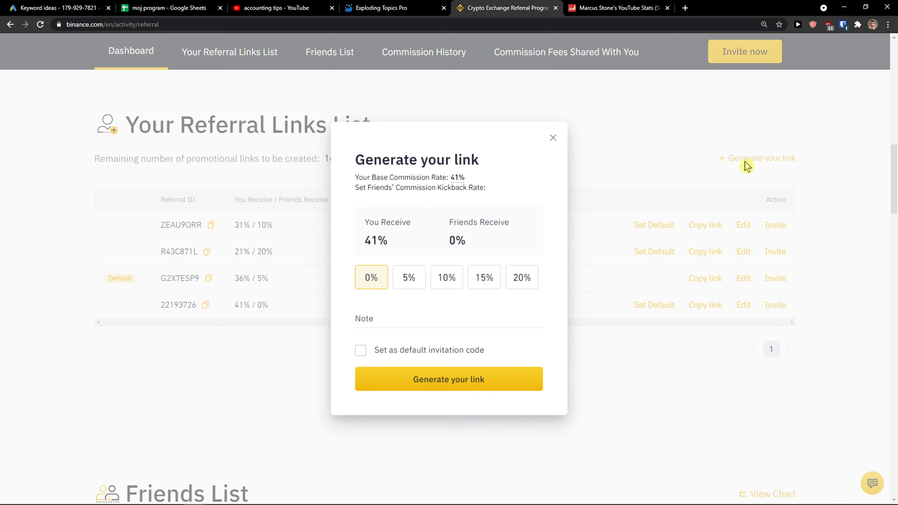
pyautogui.click(518, 277)
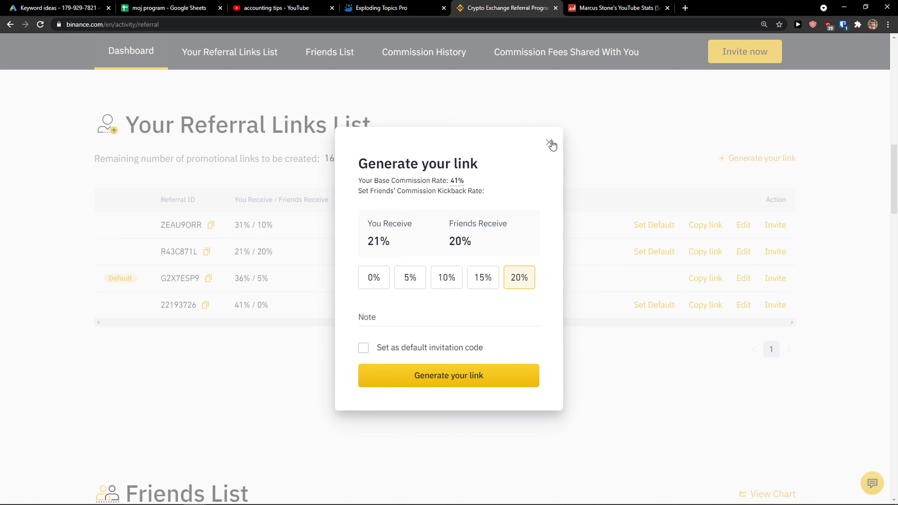
pyautogui.click(551, 143)
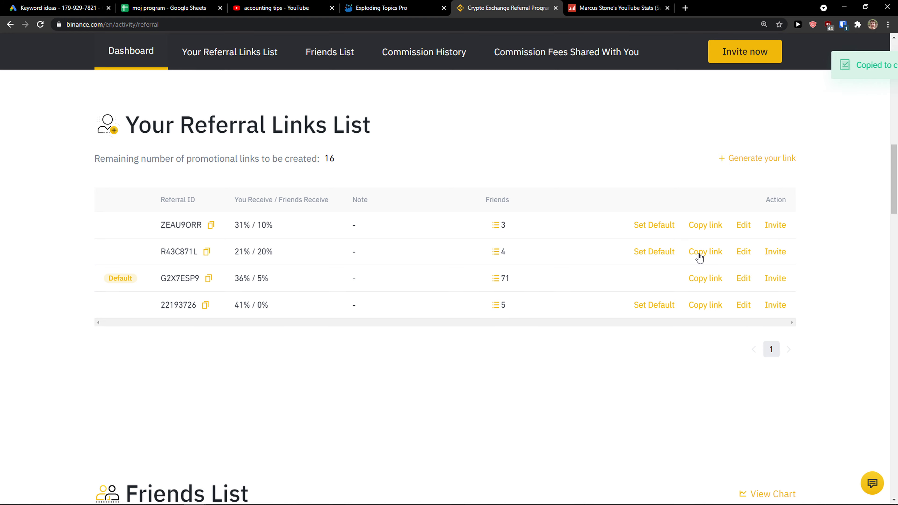
pyautogui.moveTo(362, 400)
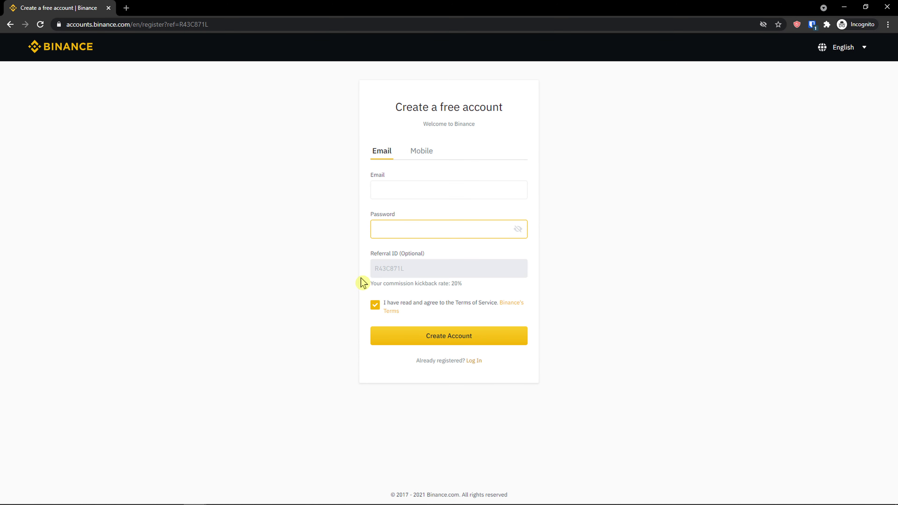
# Highlight the 20% commission kickback rate shown under Referral ID R43C871L on the sign-up page
pyautogui.doubleClick(455, 283)
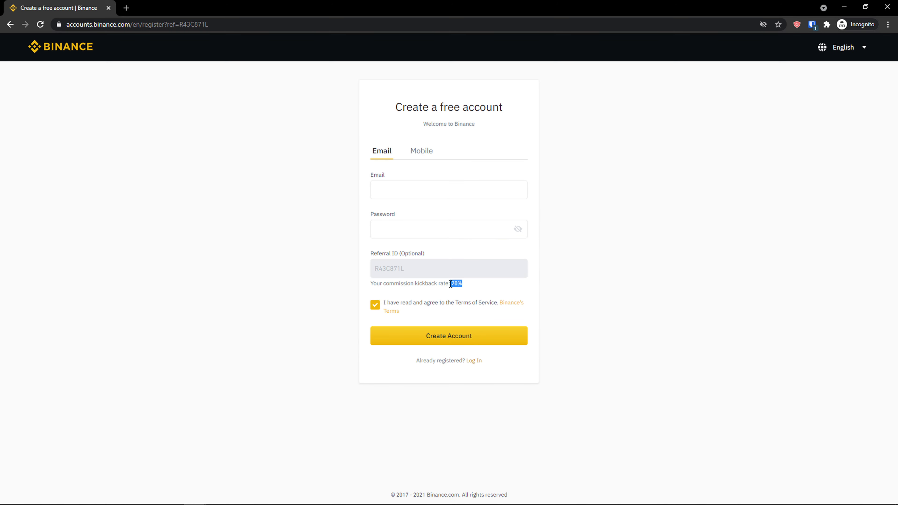
pyautogui.moveTo(178, 314)
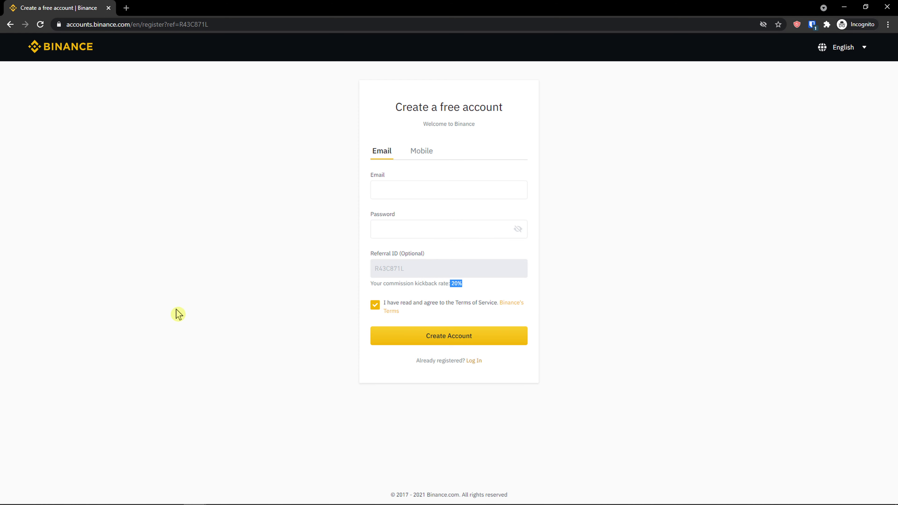
pyautogui.moveTo(181, 341)
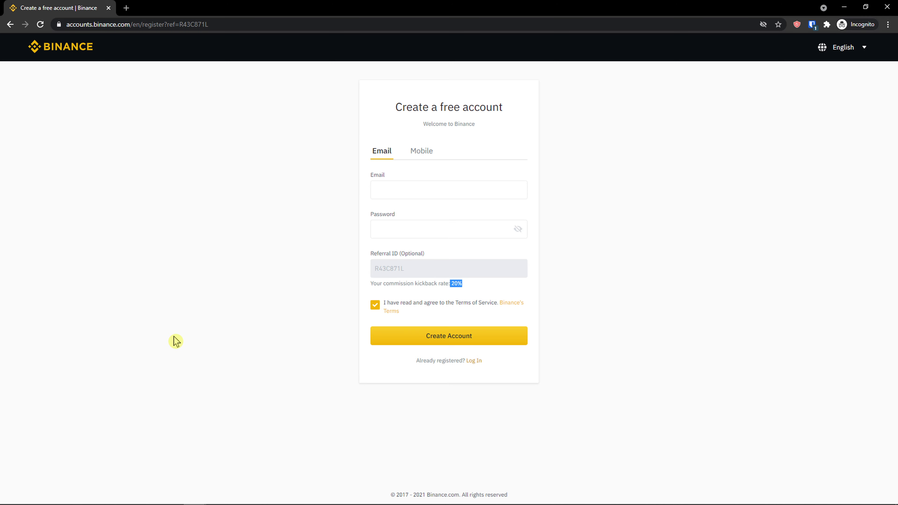
pyautogui.moveTo(154, 348)
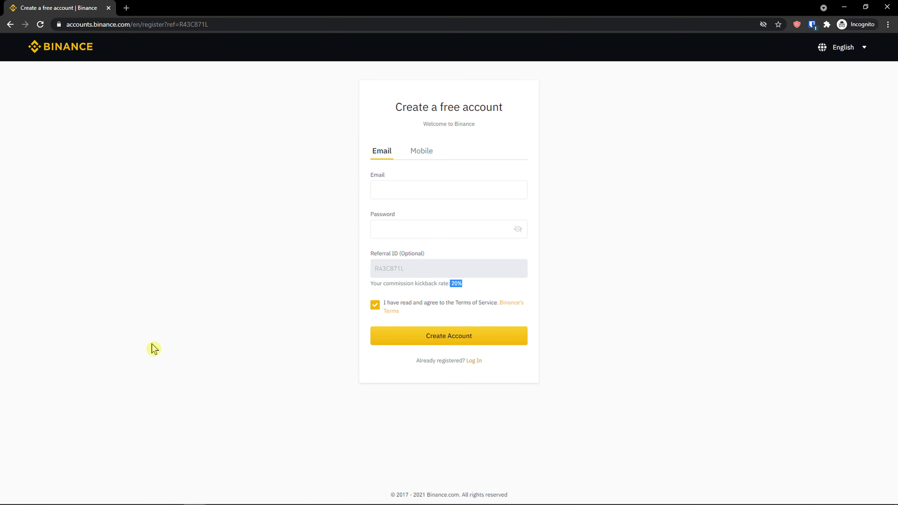